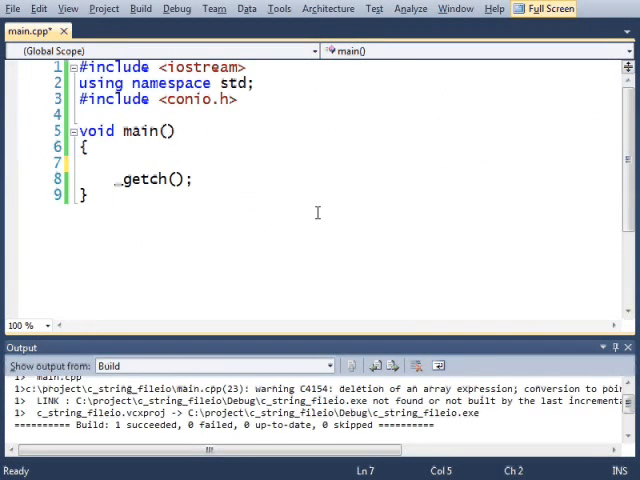
# Declare char name[100], prompt "your name?" with cout, and read name with cin
pyautogui.write('char')
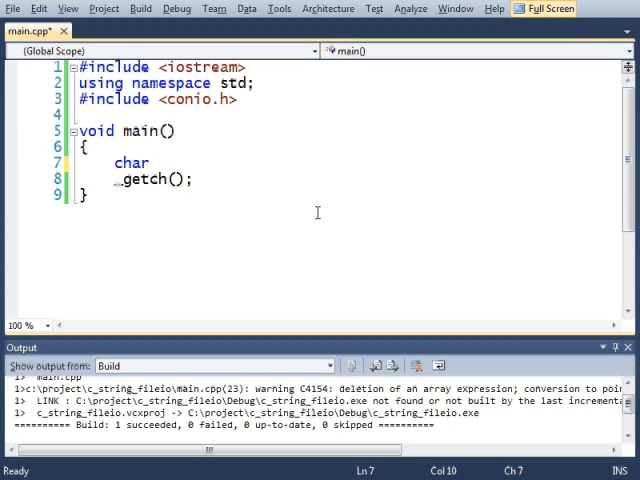
pyautogui.write('num')
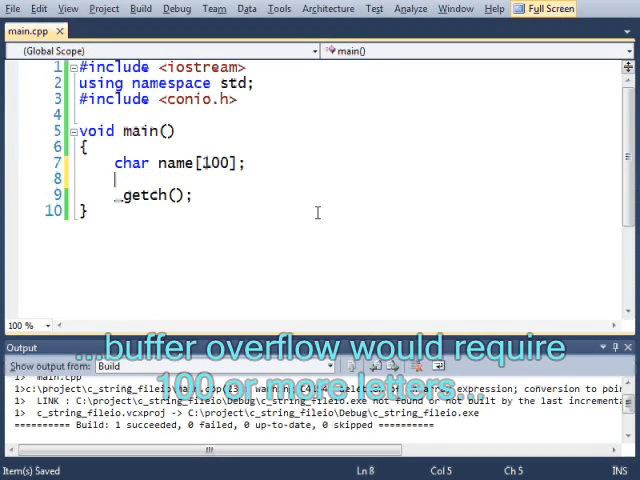
pyautogui.write('cou')
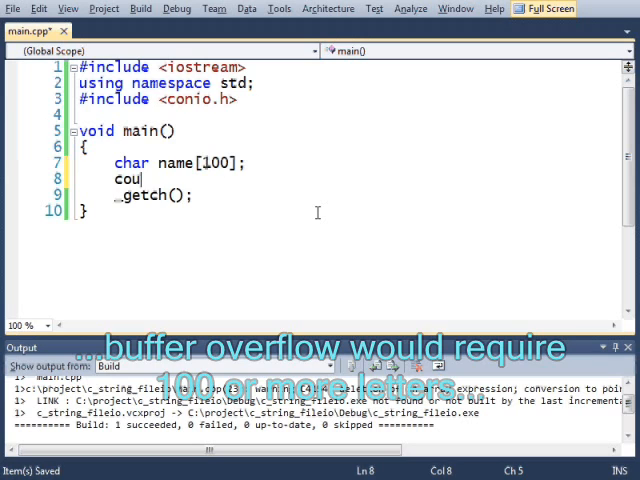
pyautogui.write('<< "')
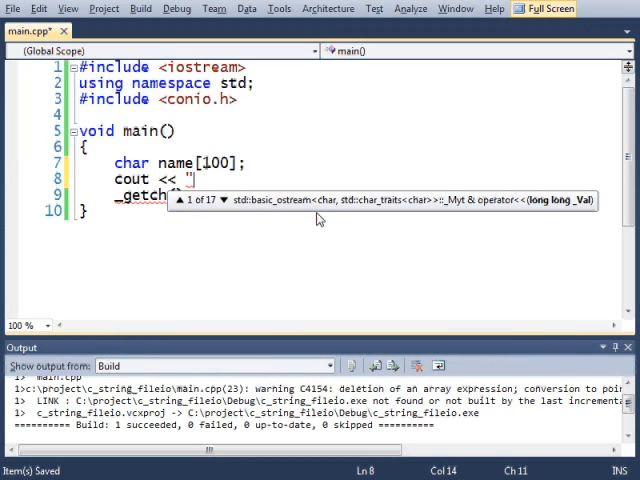
pyautogui.write('your name?" << endl;')
pyautogui.write('cin >> ')
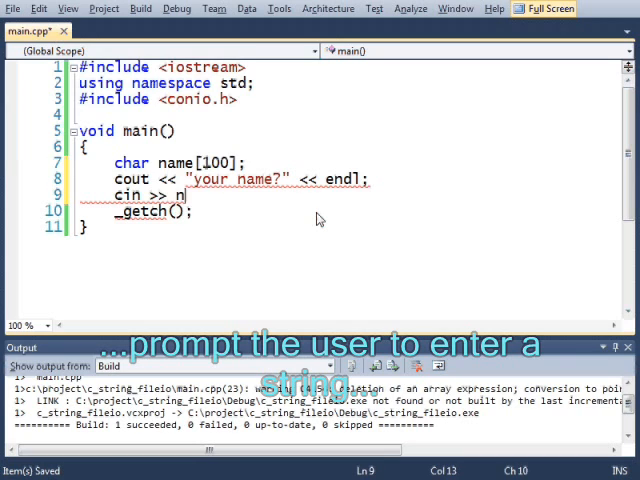
pyautogui.write('name;')
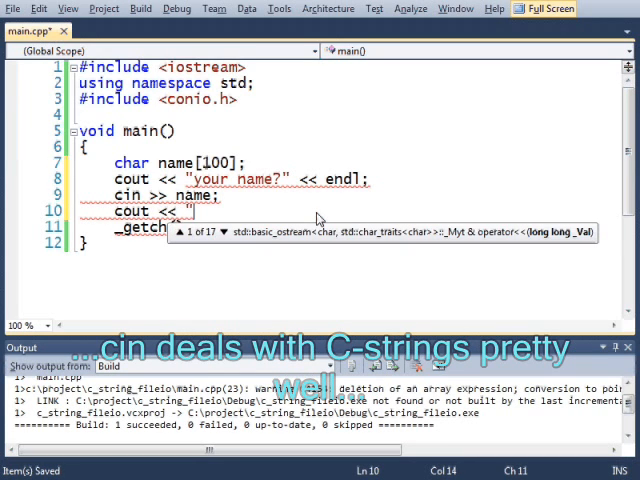
# Print the greeting "Hello" name "!!" followed by endl
pyautogui.write('Hello "')
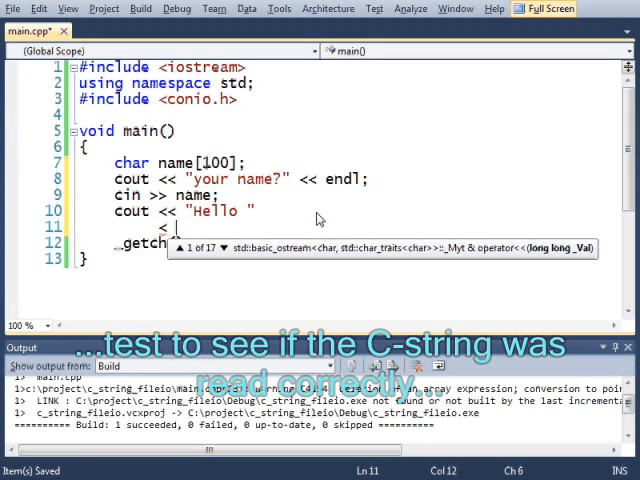
pyautogui.write('<< name << endl;')
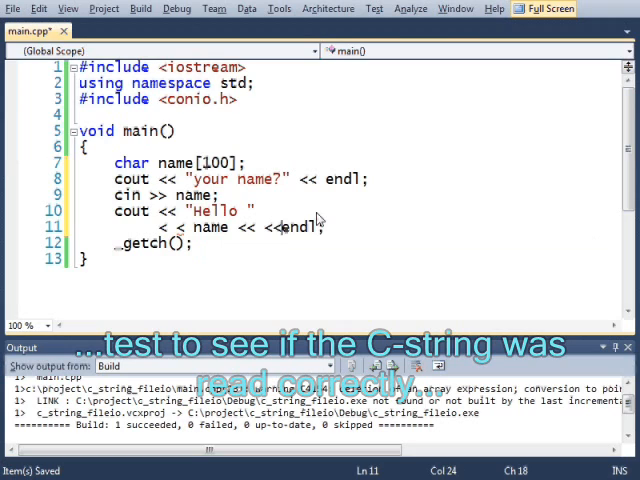
pyautogui.write('"!!"')
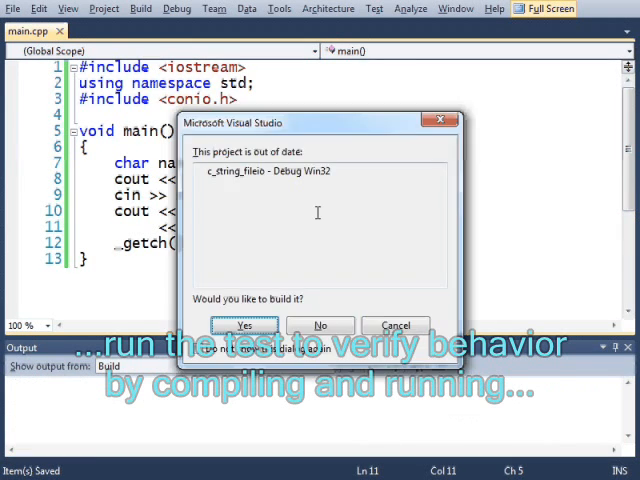
# Build the out-of-date project and enter 'Professor' at the name prompt
pyautogui.click(244, 325)
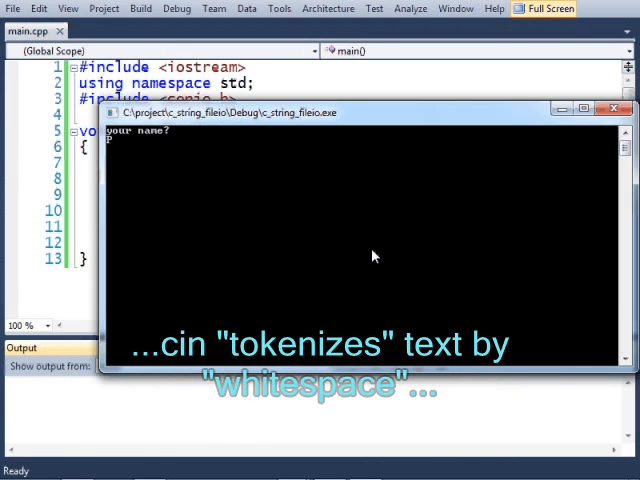
pyautogui.write('Professor')
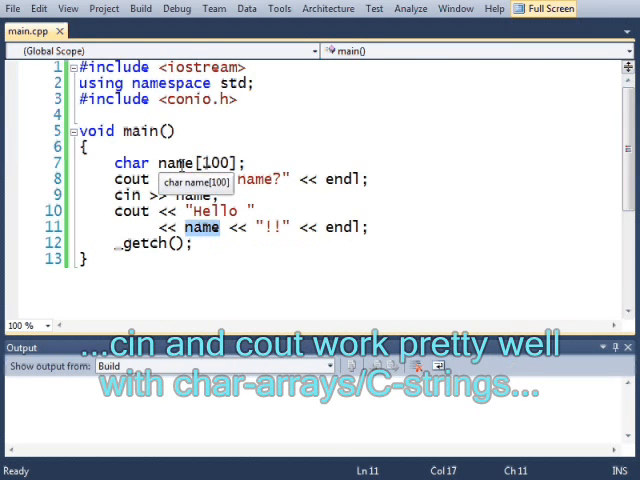
pyautogui.moveTo(206, 227)
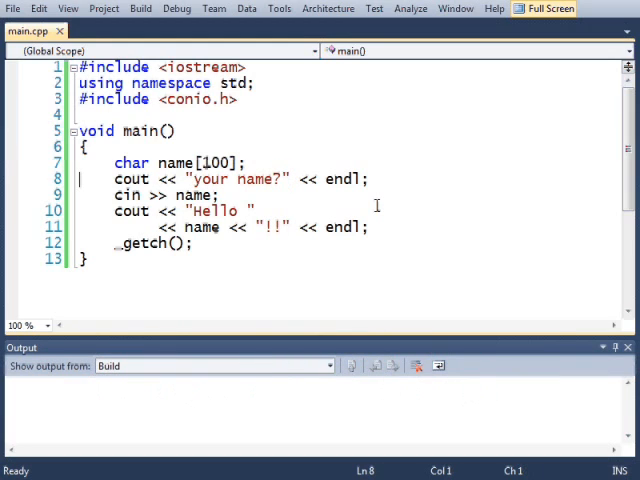
# Declare a char pointer ptr assigned to a string literal
pyautogui.write('char')
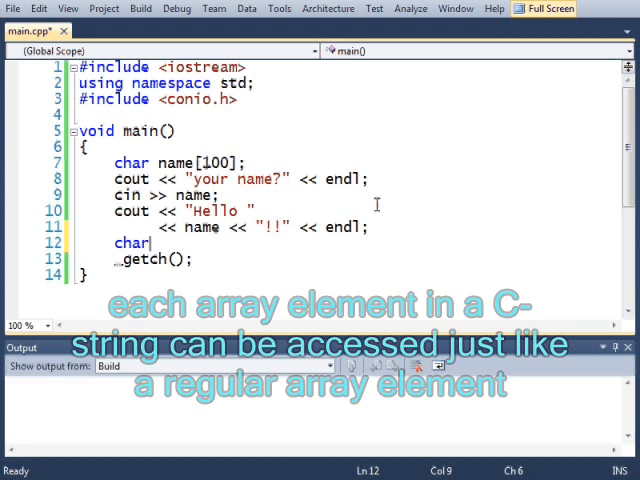
pyautogui.write('* ptr =')
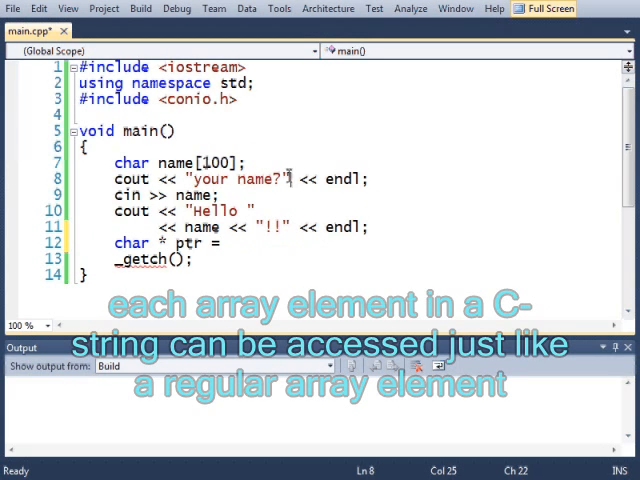
pyautogui.write('"your name?";')
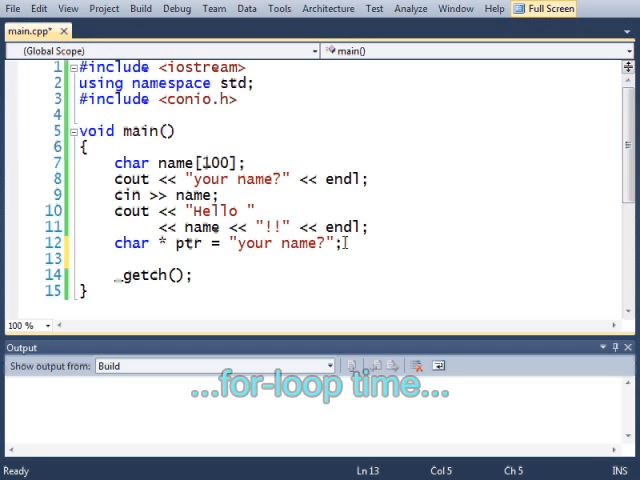
# Add a for loop over i from 0 to 20 printing i, ptr[i] and endl
pyautogui.write('for(')
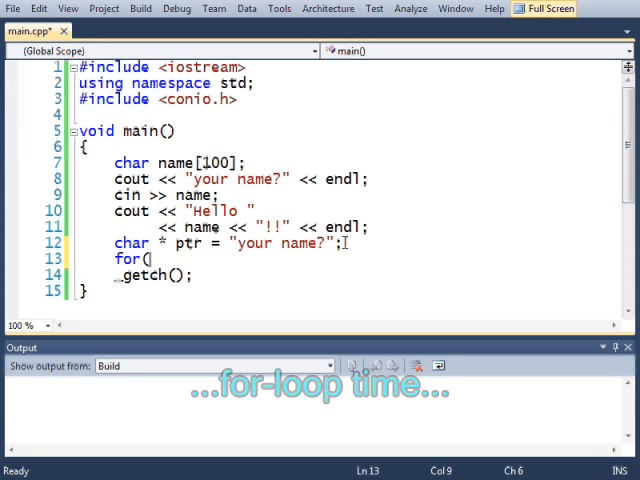
pyautogui.write('int i = 0; i <')
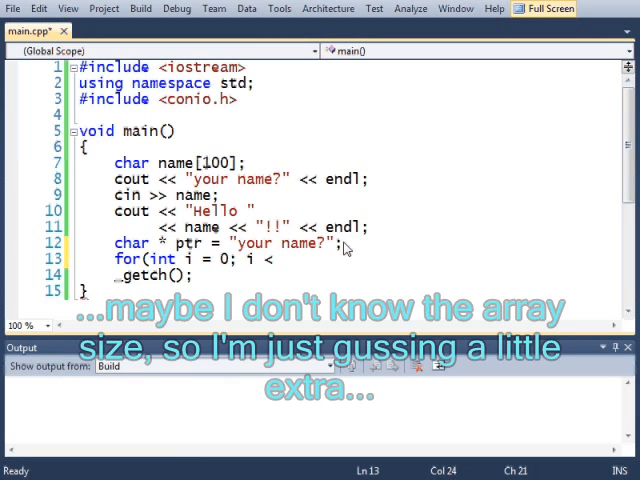
pyautogui.write('20; ++i)')
pyautogui.write('cout')
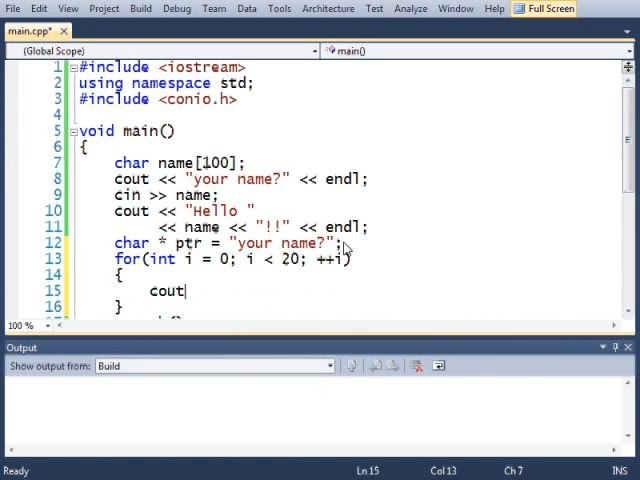
pyautogui.write('<< ptr[i]')
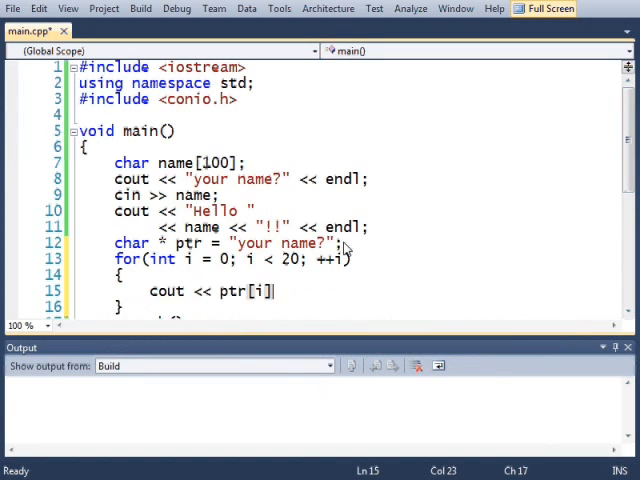
pyautogui.write('<< endl;')
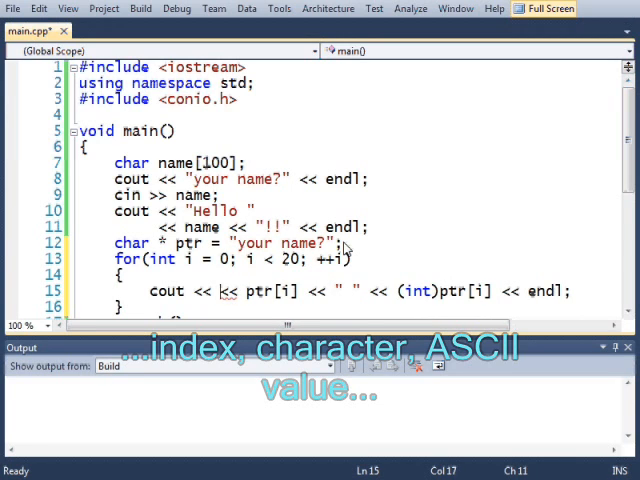
pyautogui.write('i')
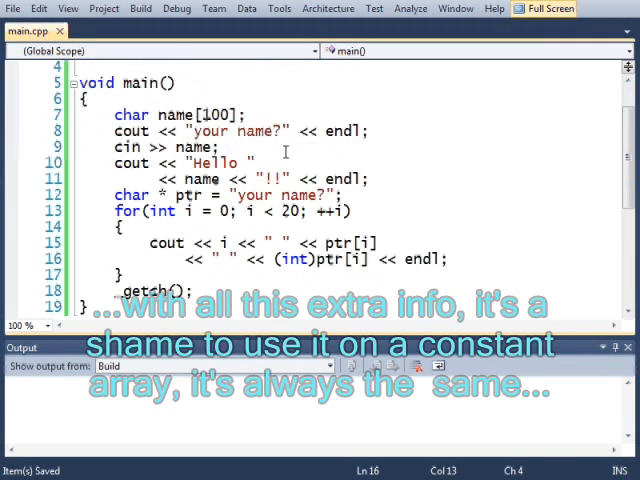
# Point ptr at name instead of the literal and build with F7
pyautogui.doubleClick(277, 195)
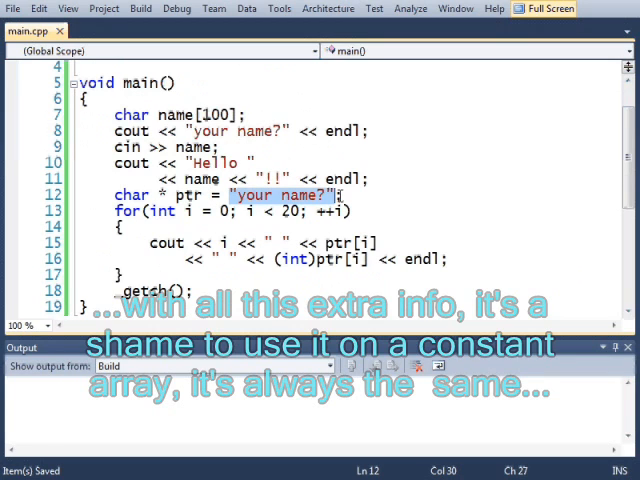
pyautogui.write('name')
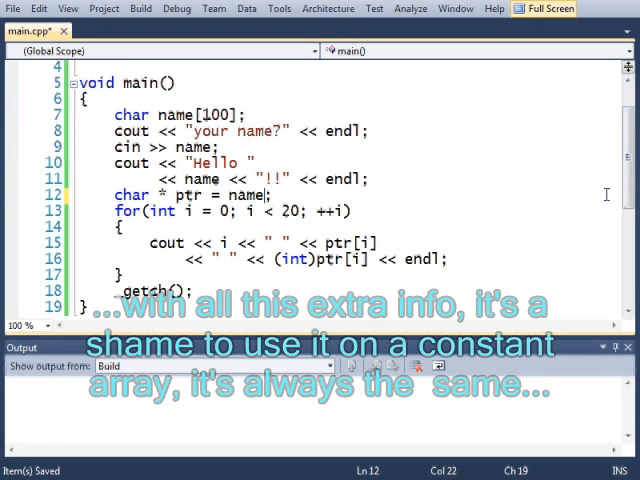
pyautogui.doubleClick(235, 131)
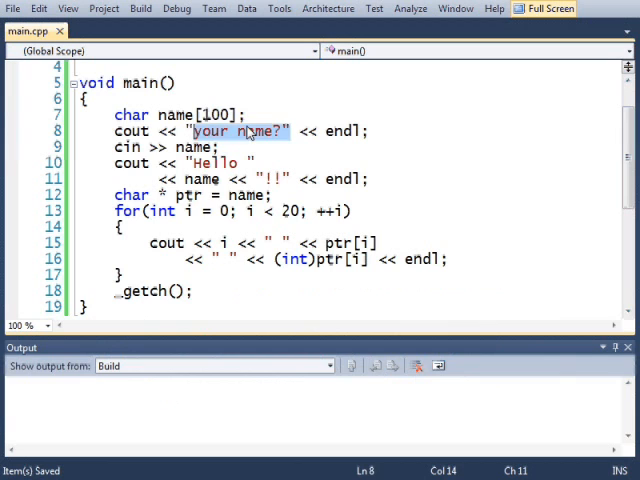
pyautogui.press('F7')
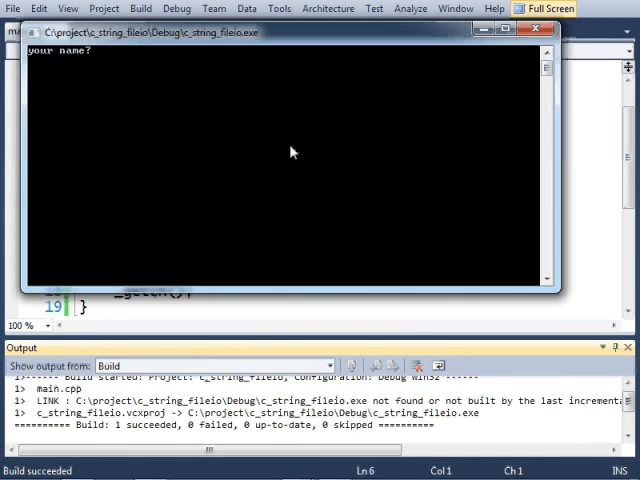
# Enter 'someb' in the console to list each character's index and code
pyautogui.write('somebody')
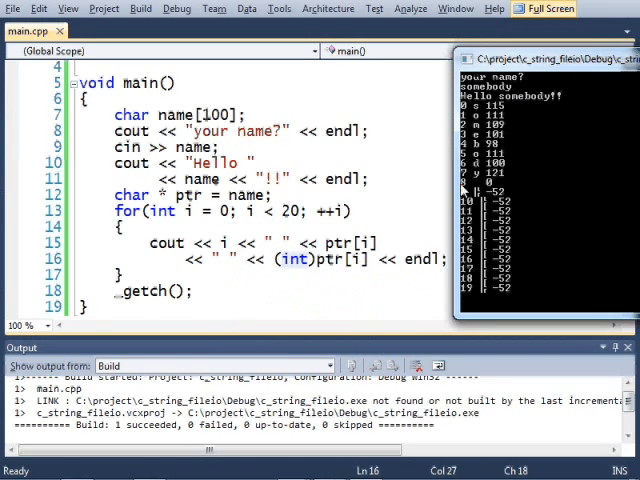
pyautogui.moveTo(485, 185)
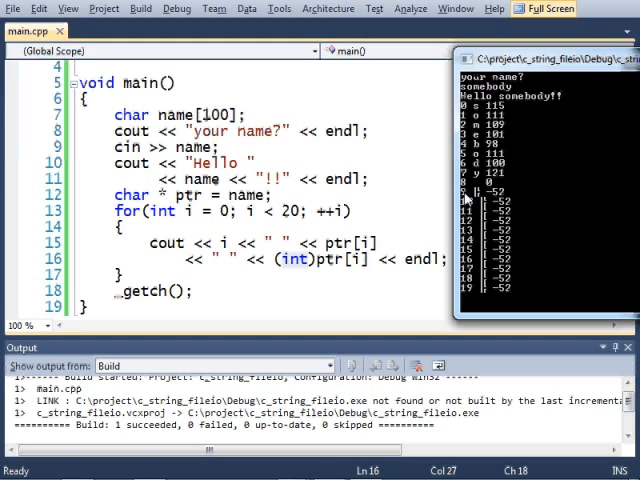
pyautogui.moveTo(505, 293)
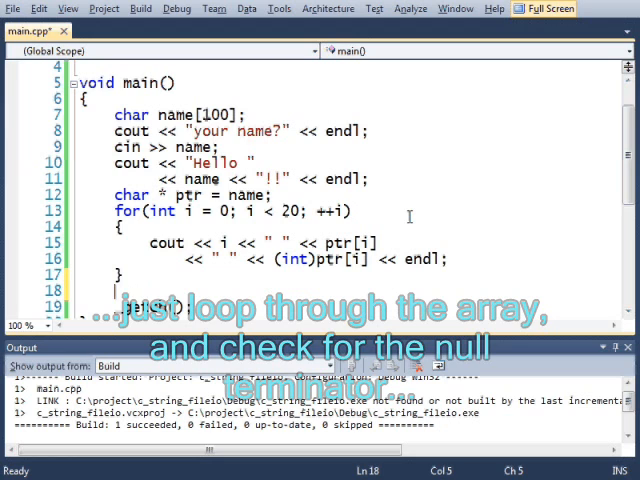
# Add int length, a while loop incrementing it until '\0', and cout of length "chars"
pyautogui.write('int length = 0;')
pyautogui.write('while(name[length] != 0')
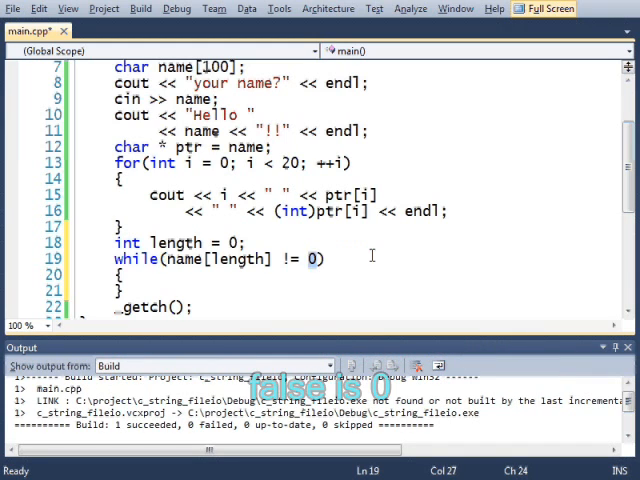
pyautogui.write('false')
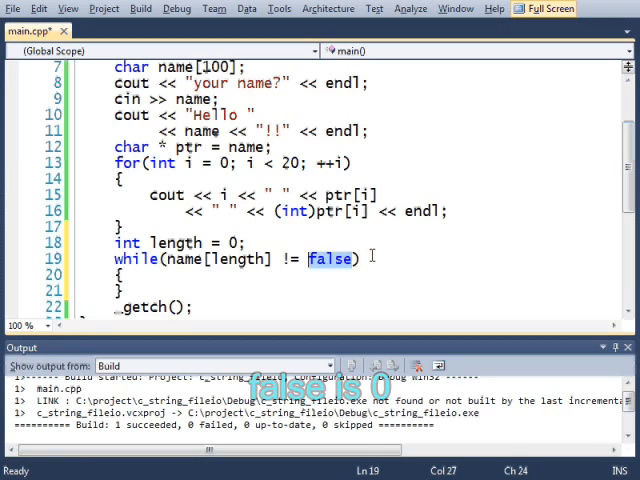
pyautogui.write("'\\0'")
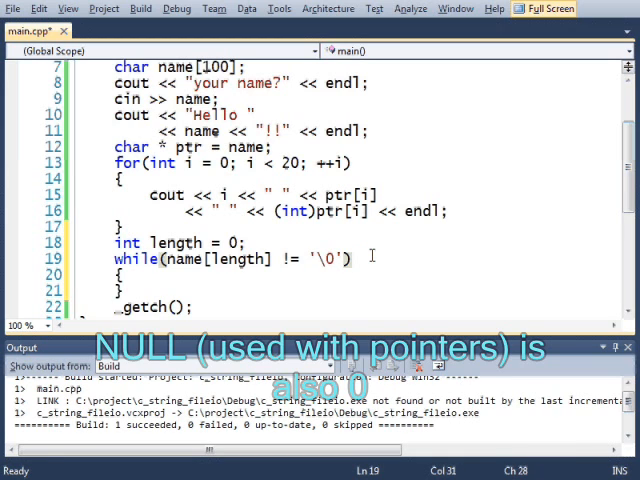
pyautogui.write('length')
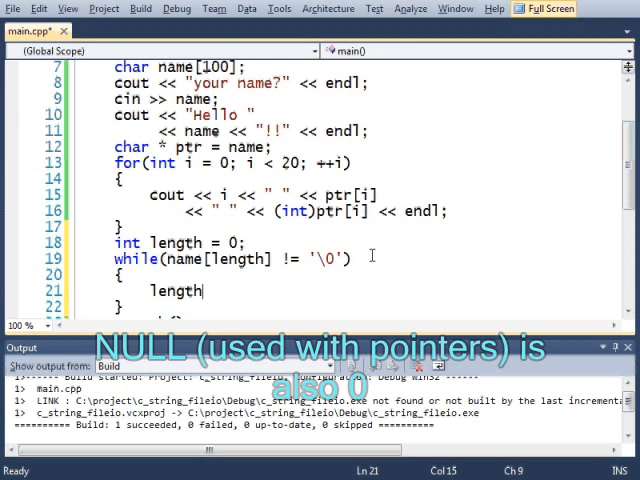
pyautogui.write('++;')
pyautogui.write('cout << name << " is')
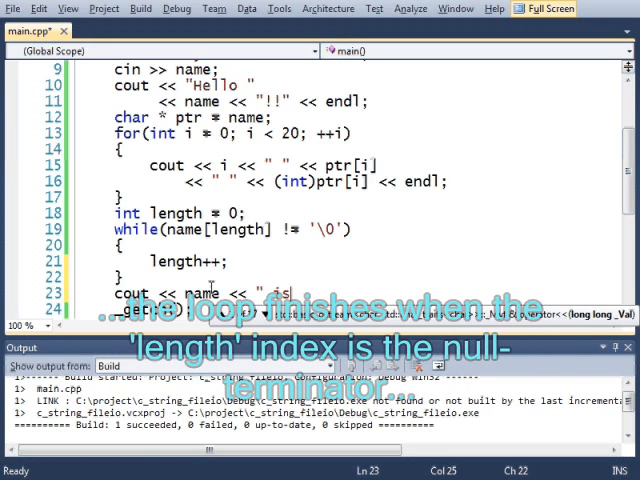
pyautogui.write('<< length')
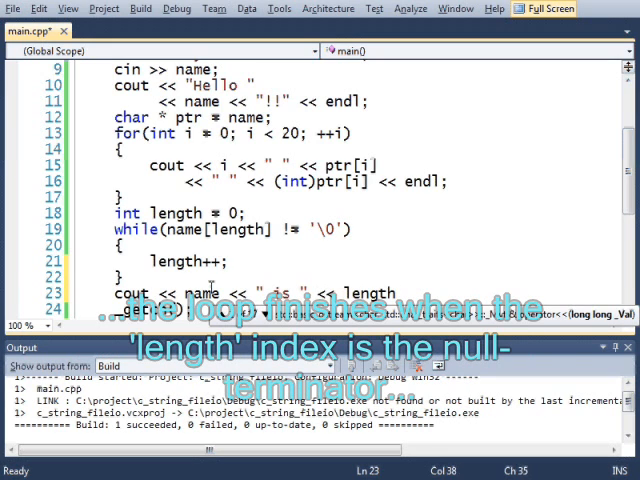
pyautogui.write('<< "chars')
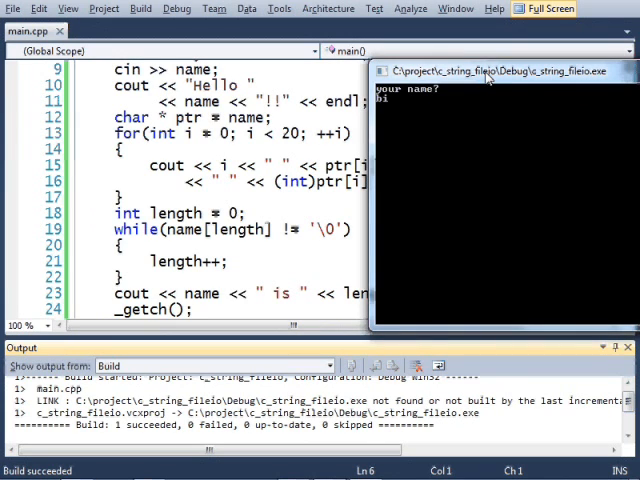
# Enter billybobjim, read the 11-char length result, and close the console
pyautogui.write('billybobjim')
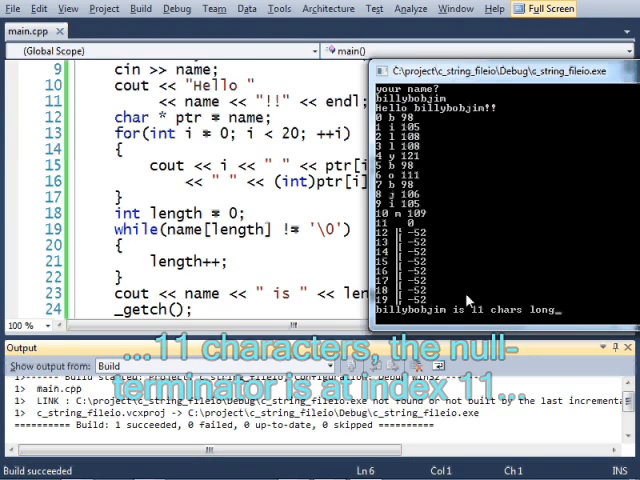
pyautogui.click(630, 72)
pyautogui.write('name = "')
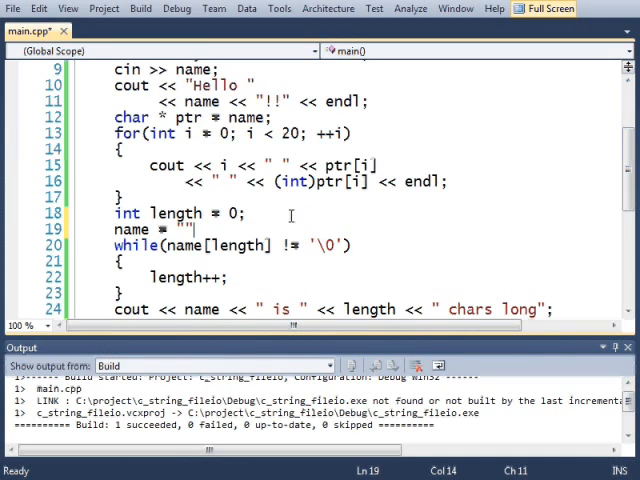
# Assign ptr the literal "here is some constant text" and scroll down to the loop
pyautogui.write('her')
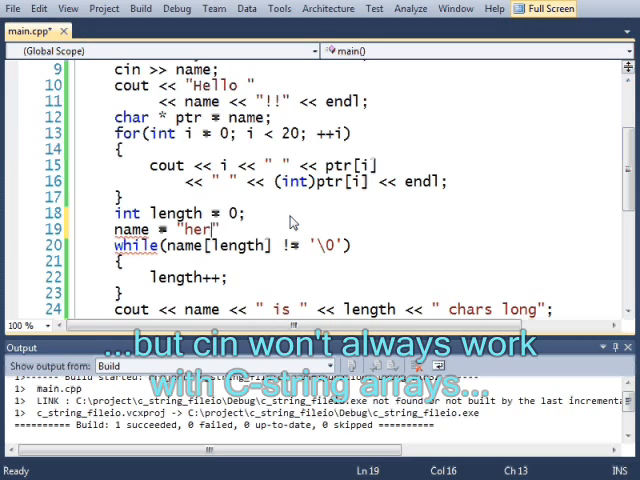
pyautogui.write('here is some contst')
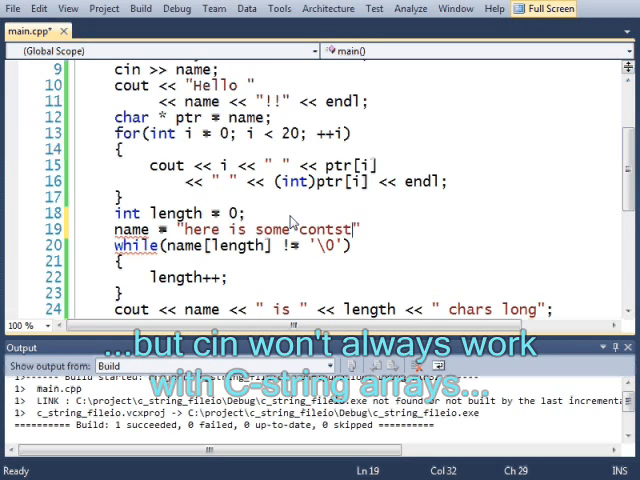
pyautogui.write('constant text')
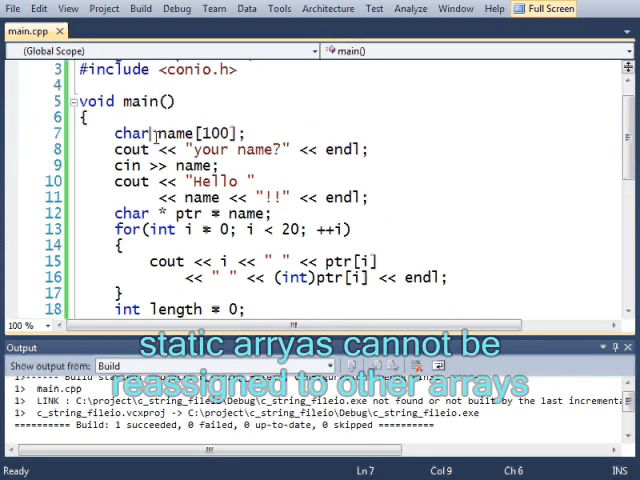
pyautogui.scroll(-3)
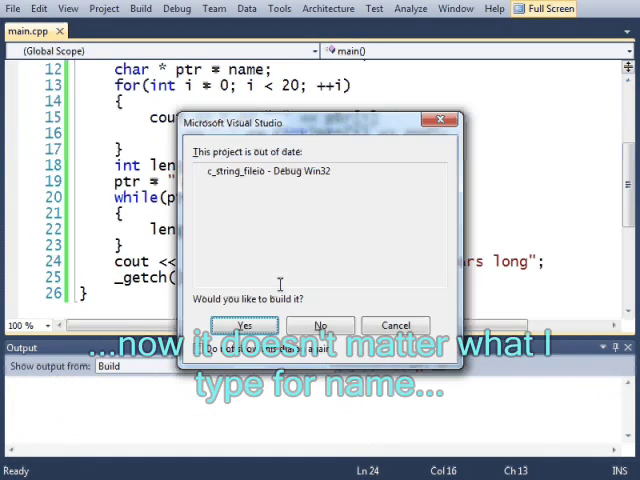
# Build the outdated project and run it through to exit code 0
pyautogui.click(245, 325)
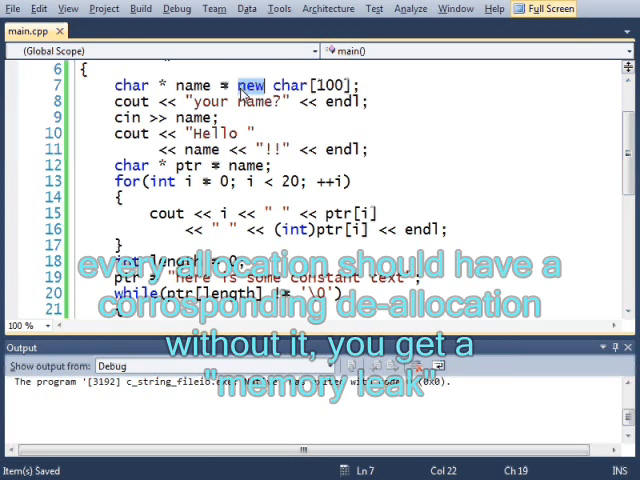
# Add delete [] name; at the bottom of main()
pyautogui.scroll(-3)
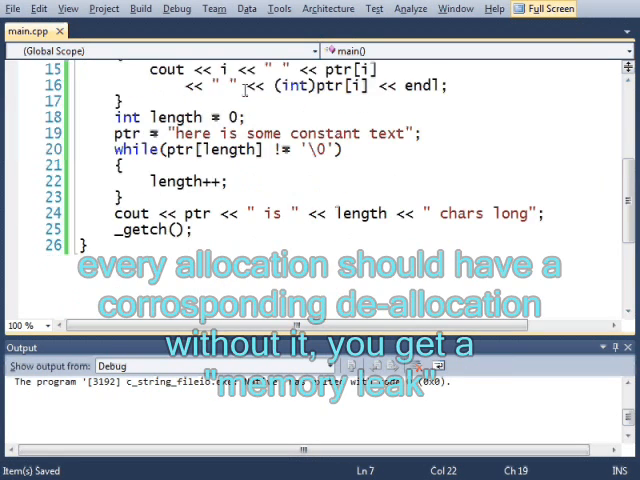
pyautogui.write('delet')
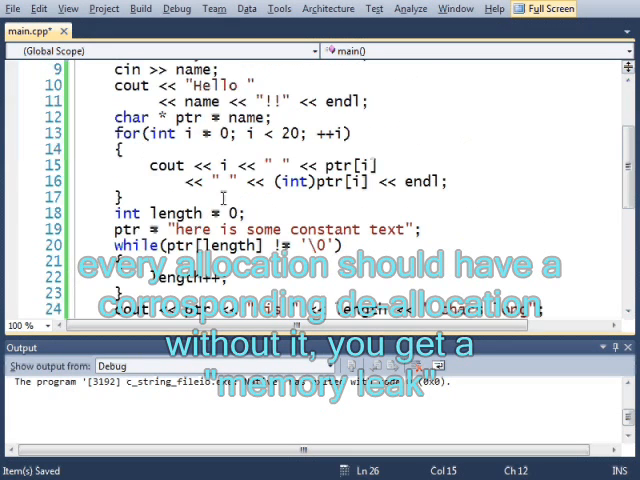
pyautogui.write('delete [] name')
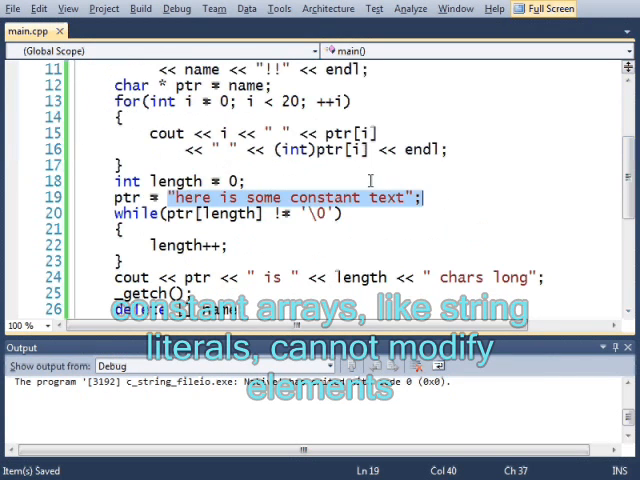
# Insert cin >> ptr; on line 20, right after ptr's literal assignment
pyautogui.write('cin')
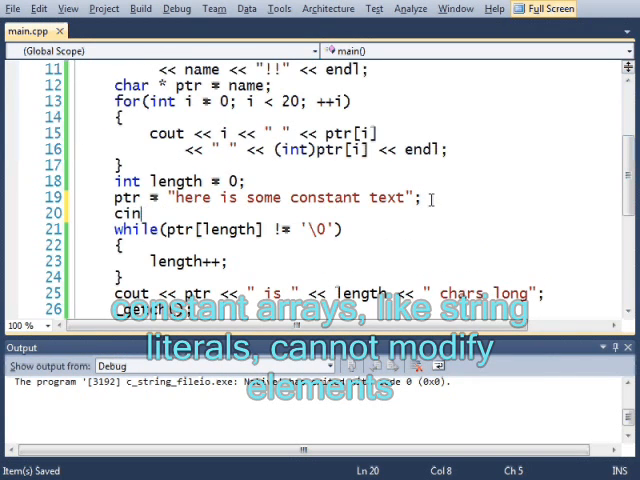
pyautogui.write('>> ptr;')
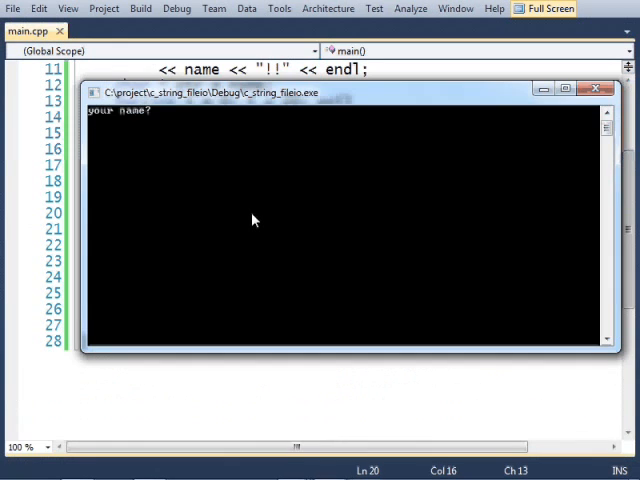
# Enter 'hi' at the console prompt, triggering an access-violation break inside istream
pyautogui.write('hi')
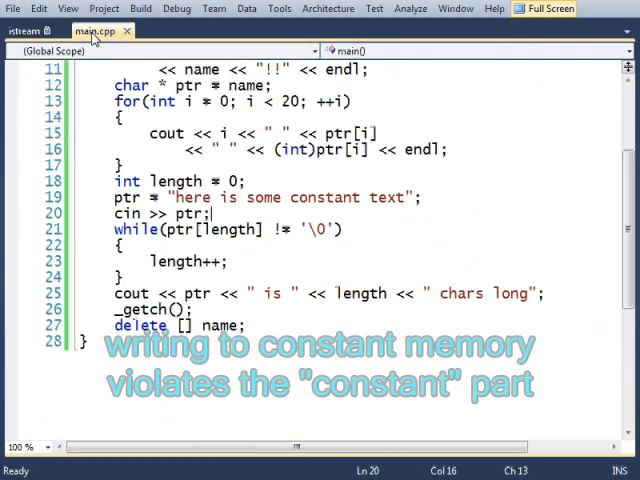
# View the istream source, leave full-screen mode, and open the Debug menu's window options
pyautogui.moveTo(172, 197); pyautogui.dragTo(413, 197)
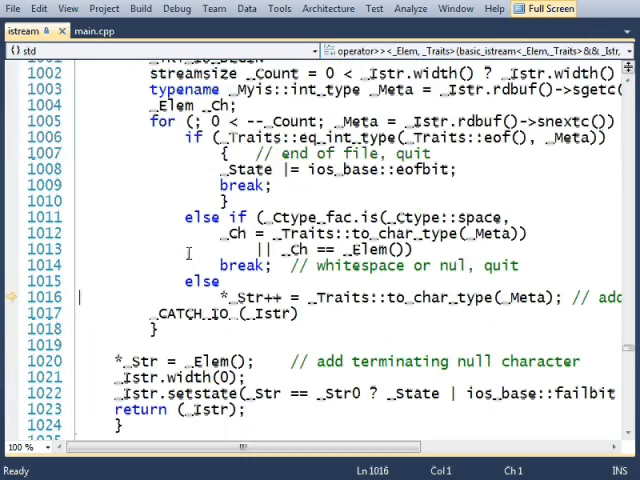
pyautogui.press('F5')
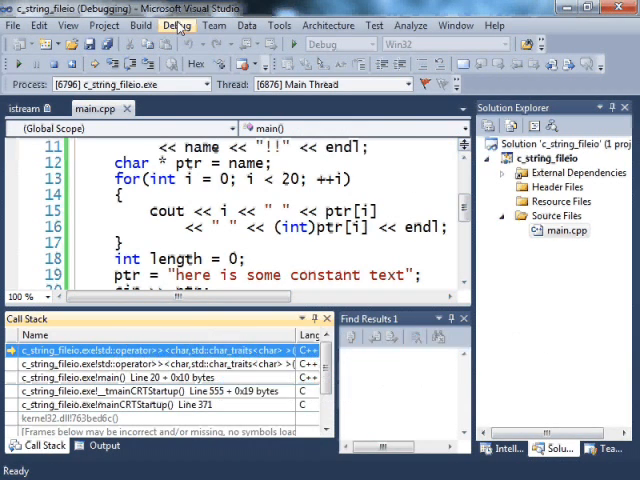
pyautogui.click(175, 25)
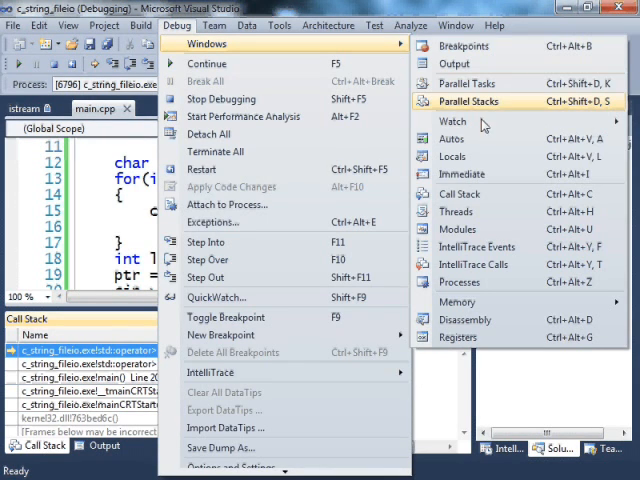